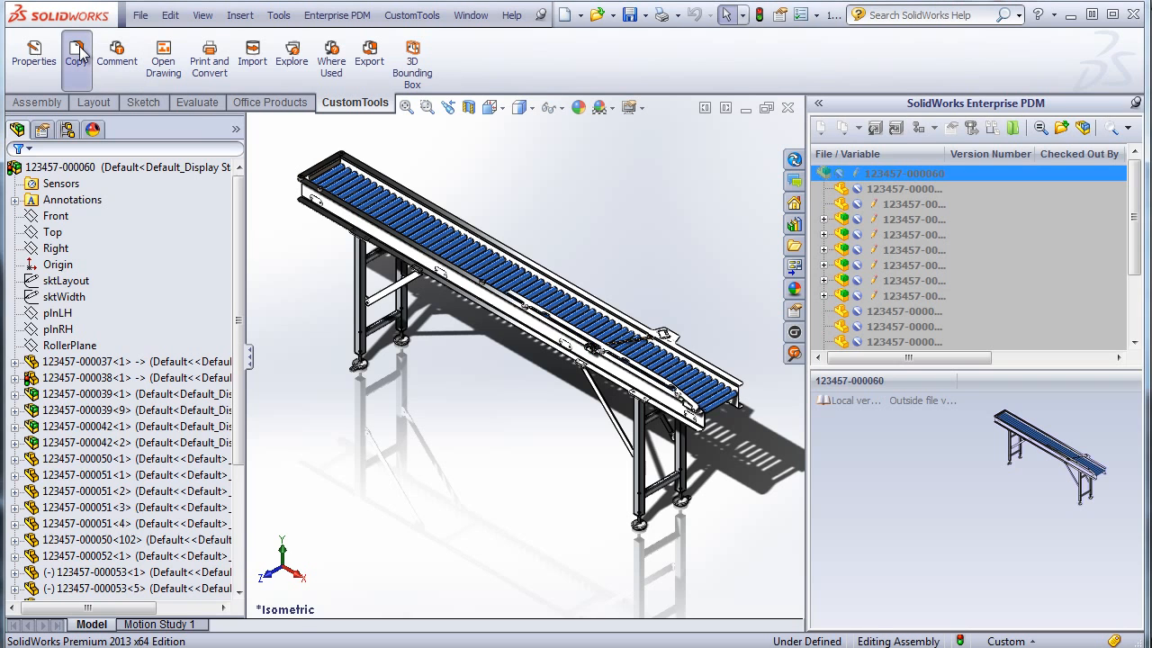
Step: Start a CustomTools bulk copy and review the Action options, keeping Copy selected
click(76, 54)
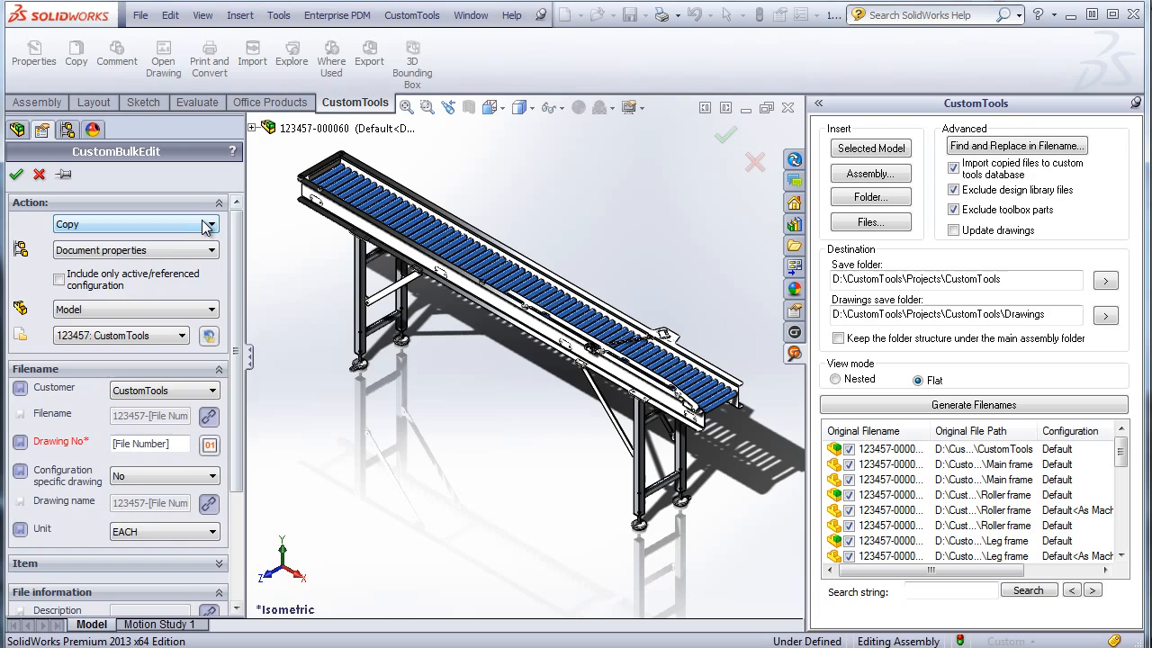
click(213, 224)
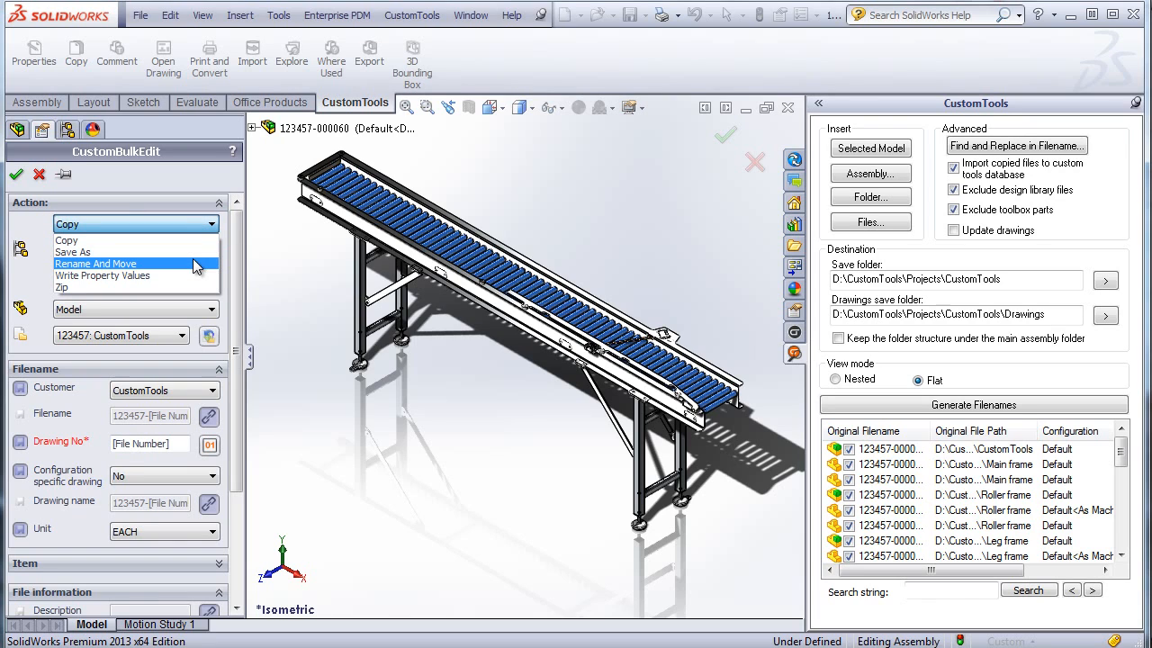
mouse_move(162, 275)
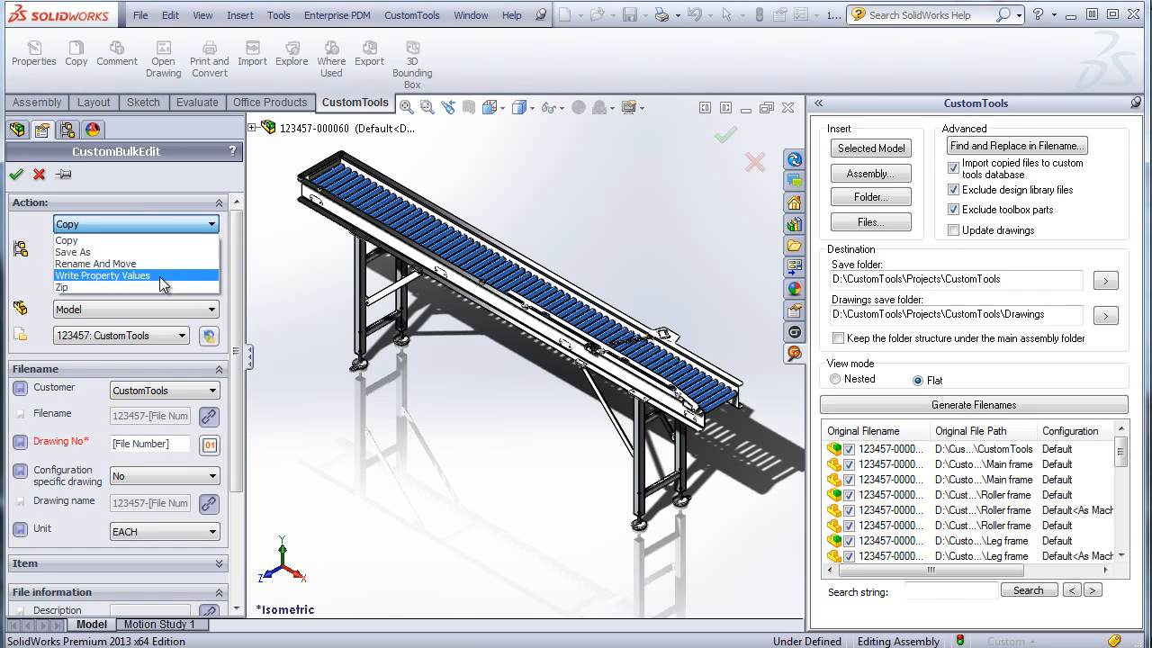
mouse_move(99, 281)
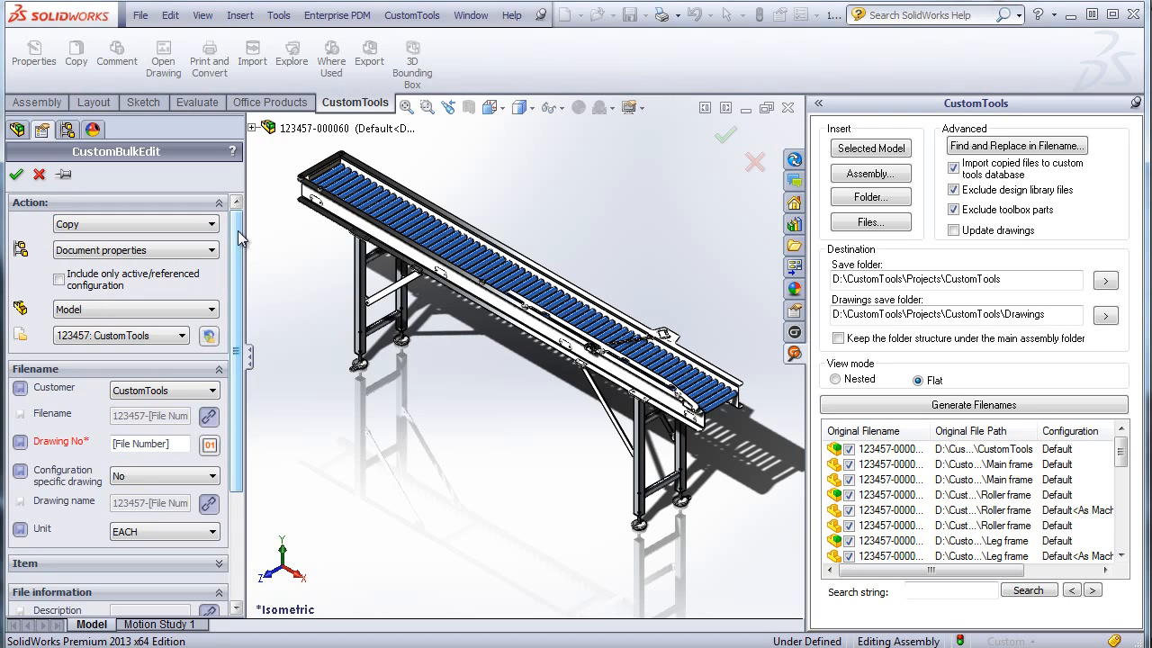
Step: Enable 'Include only active/referenced configuration' in the CustomBulkEdit panel
scroll(down, 3)
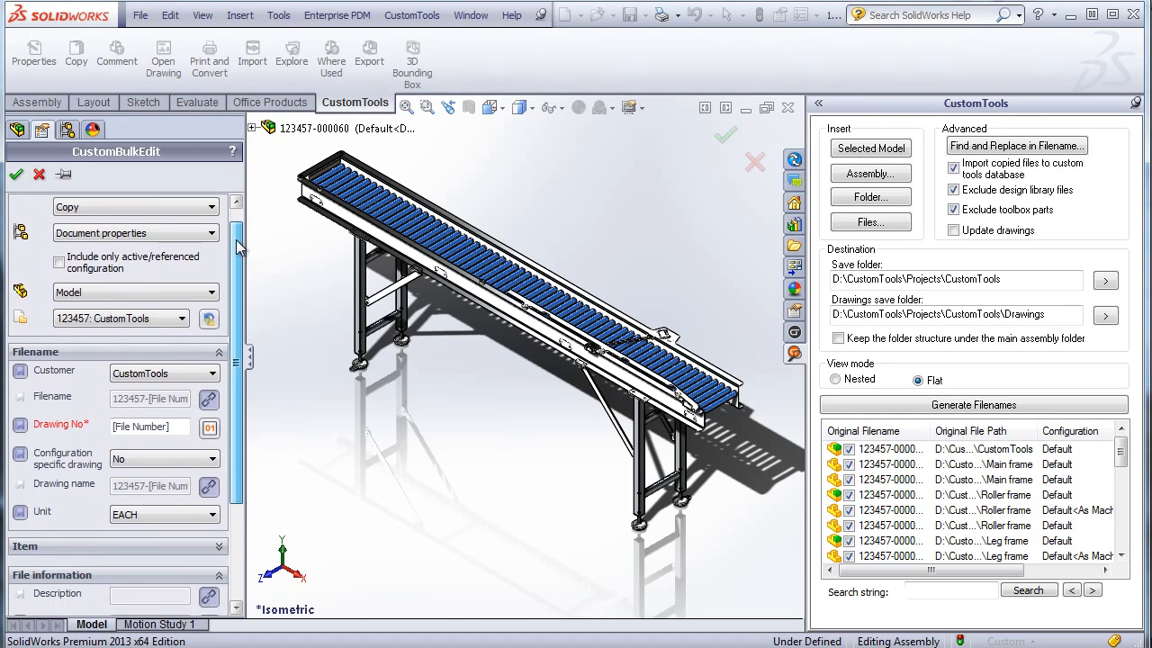
click(58, 262)
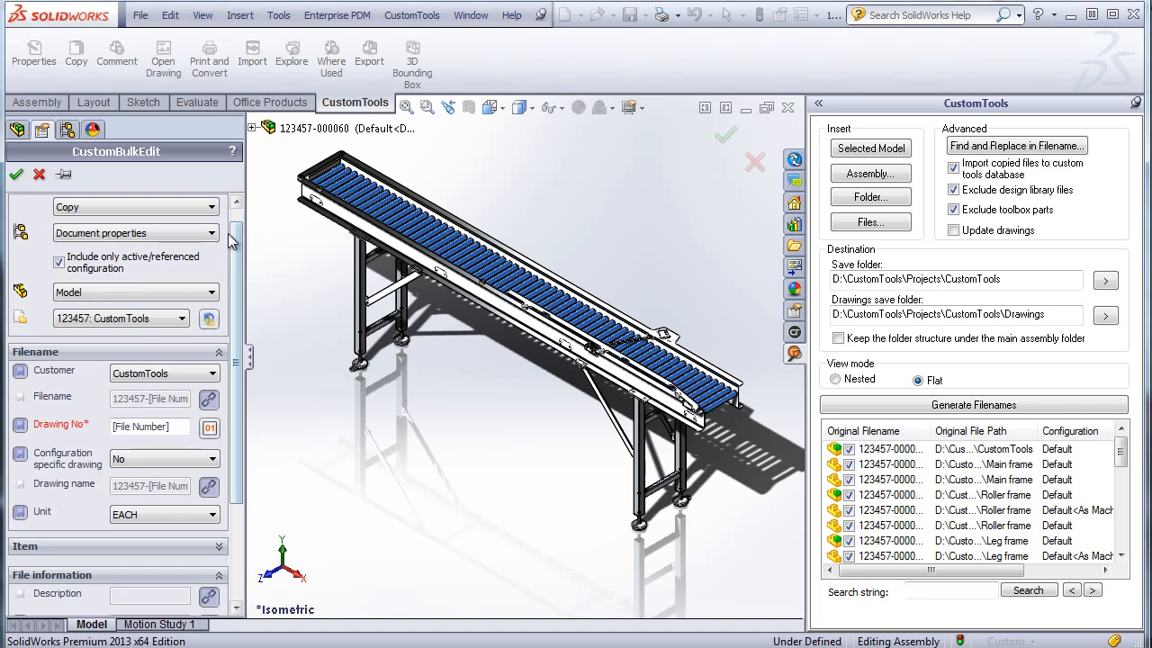
scroll(down, 3)
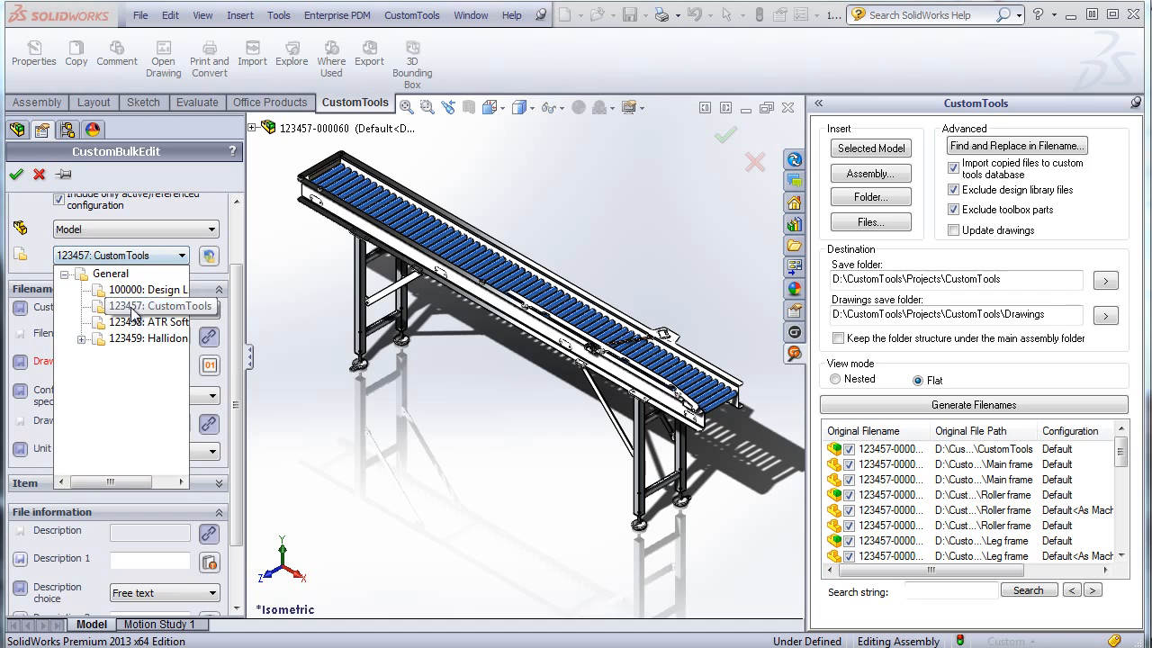
Step: Select project 123458: ATR Soft as the copy's target project
click(153, 322)
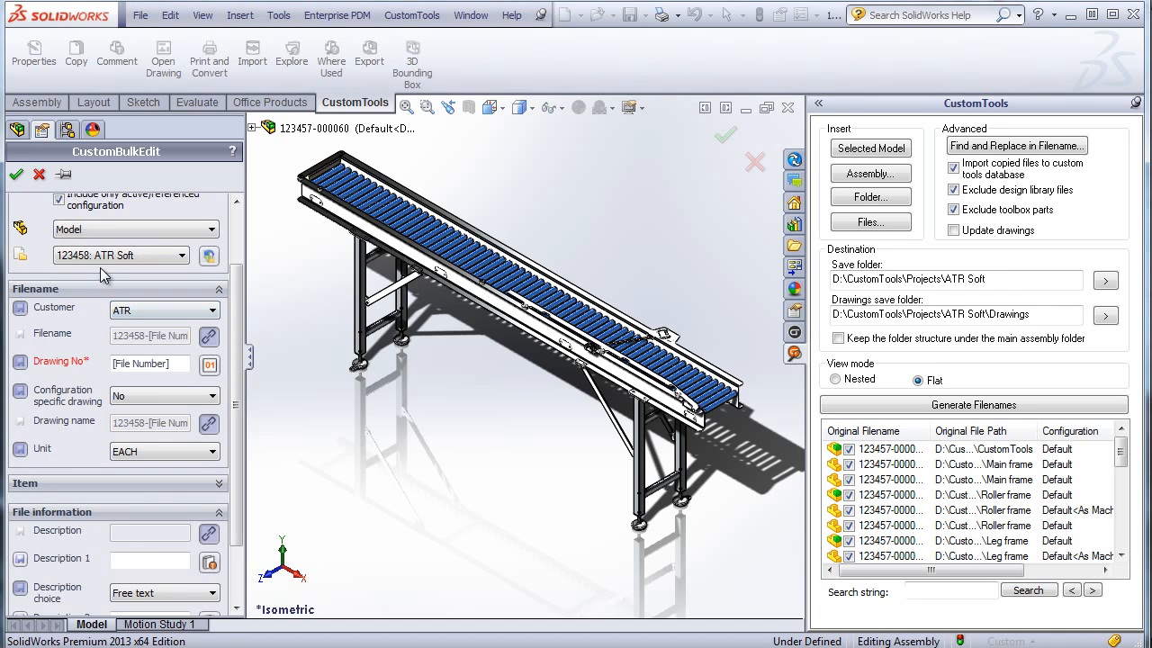
mouse_move(232, 330)
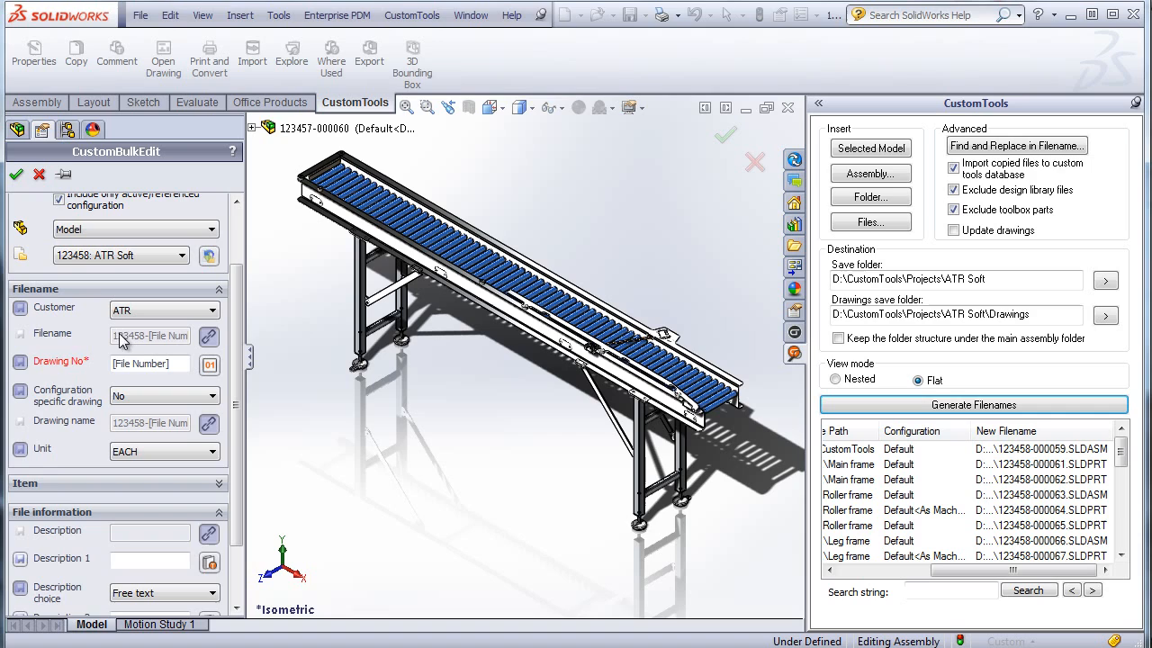
mouse_move(77, 346)
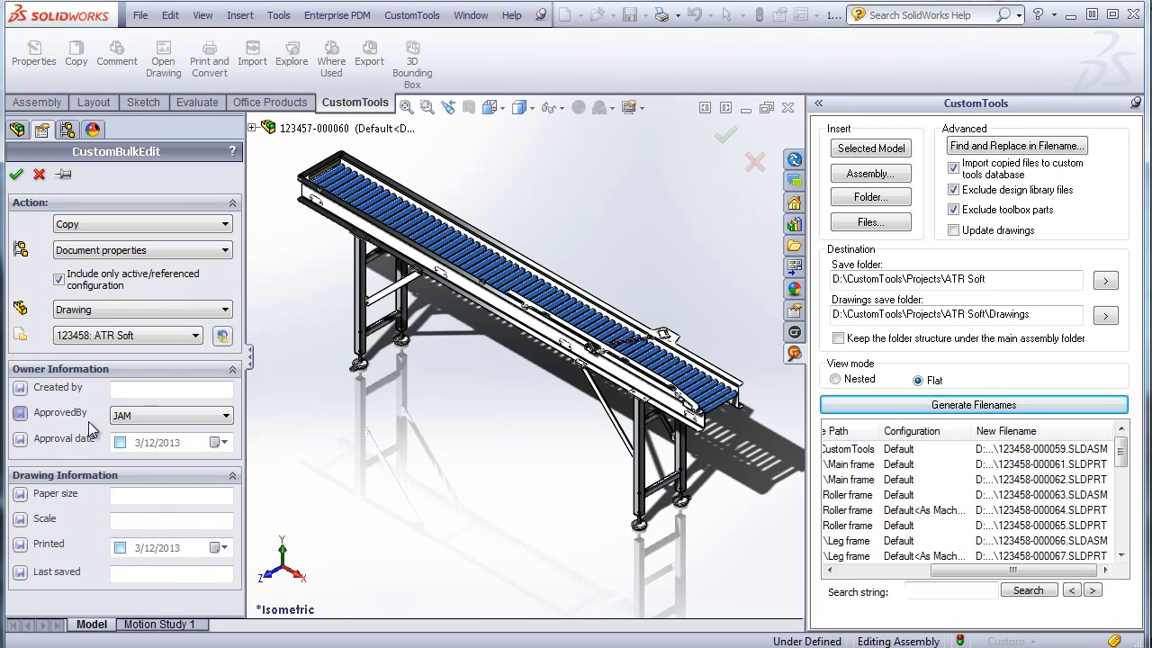
Step: Enable Approval date, keep Exclude design library files on, and enable Update drawings
click(121, 442)
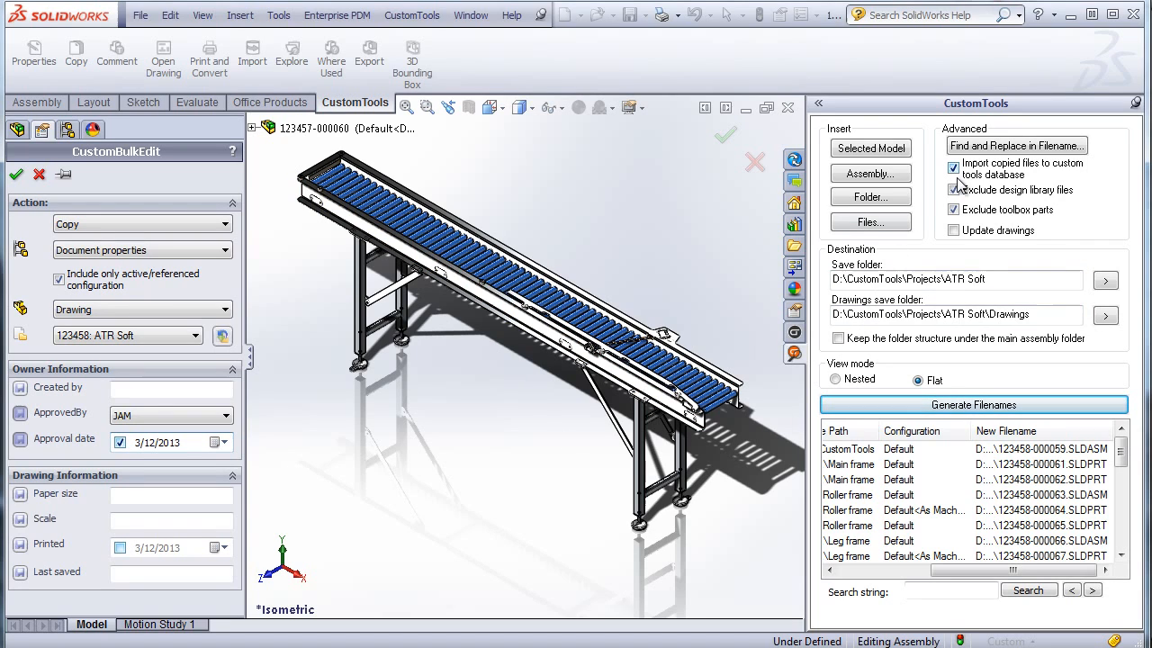
click(953, 190)
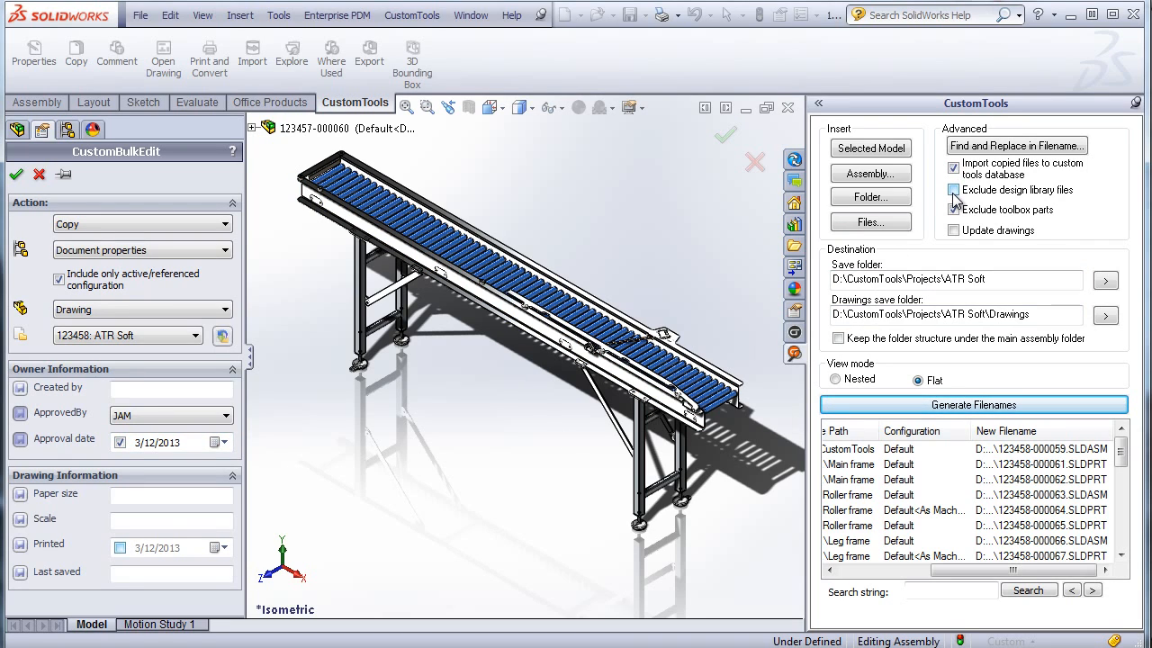
click(953, 190)
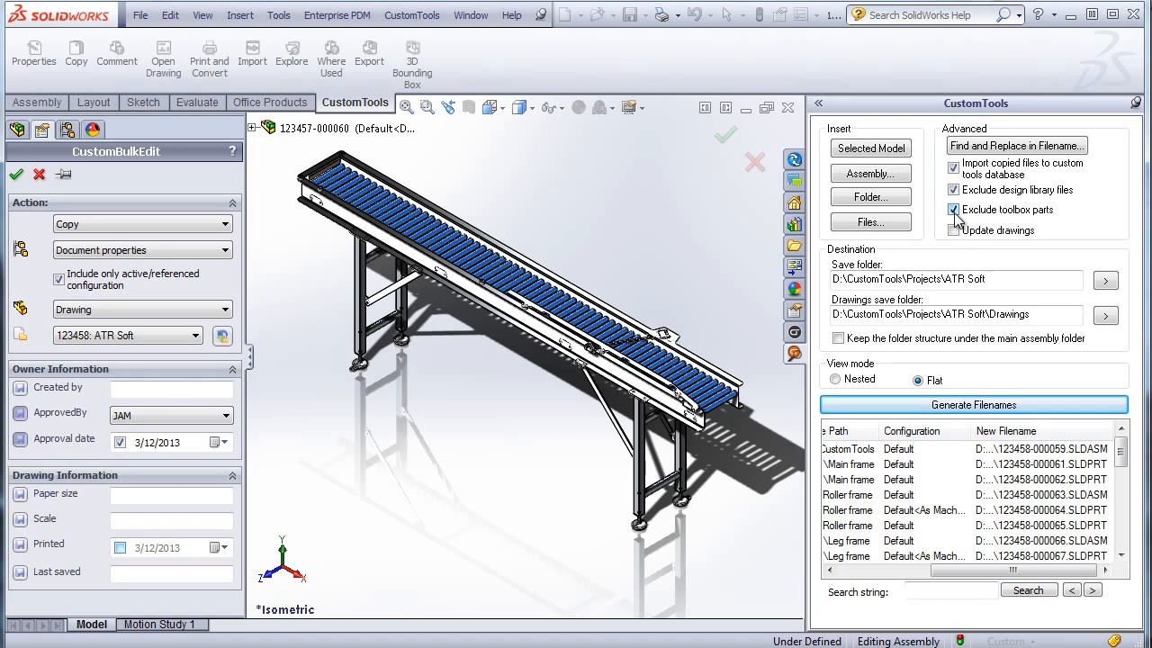
click(953, 229)
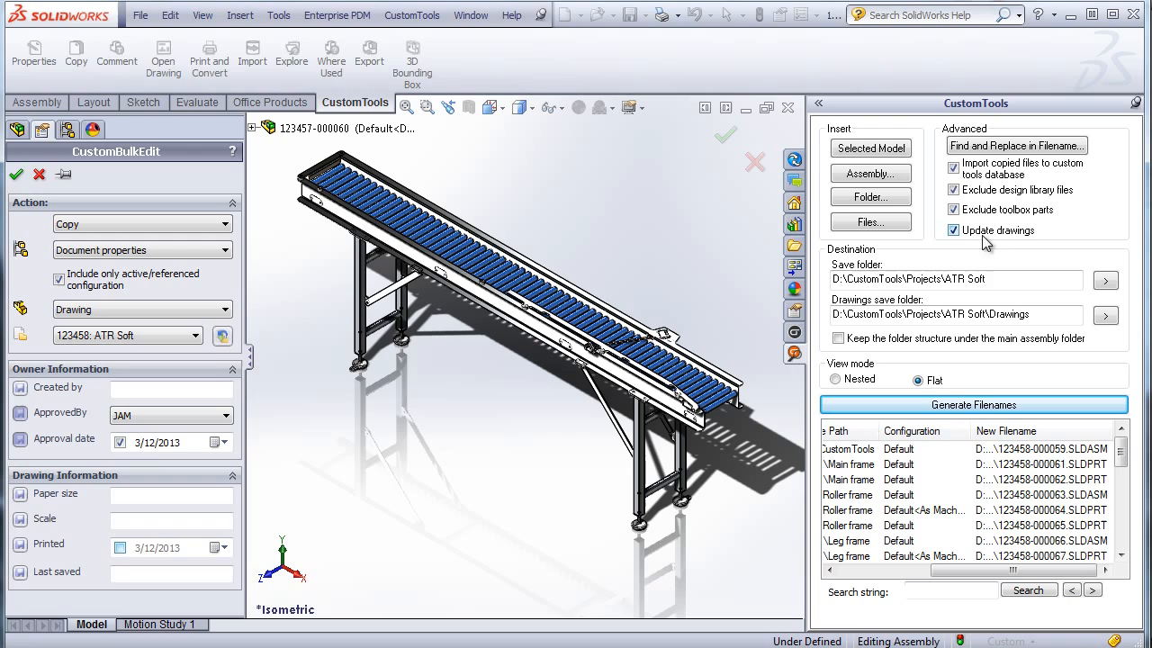
mouse_move(1017, 252)
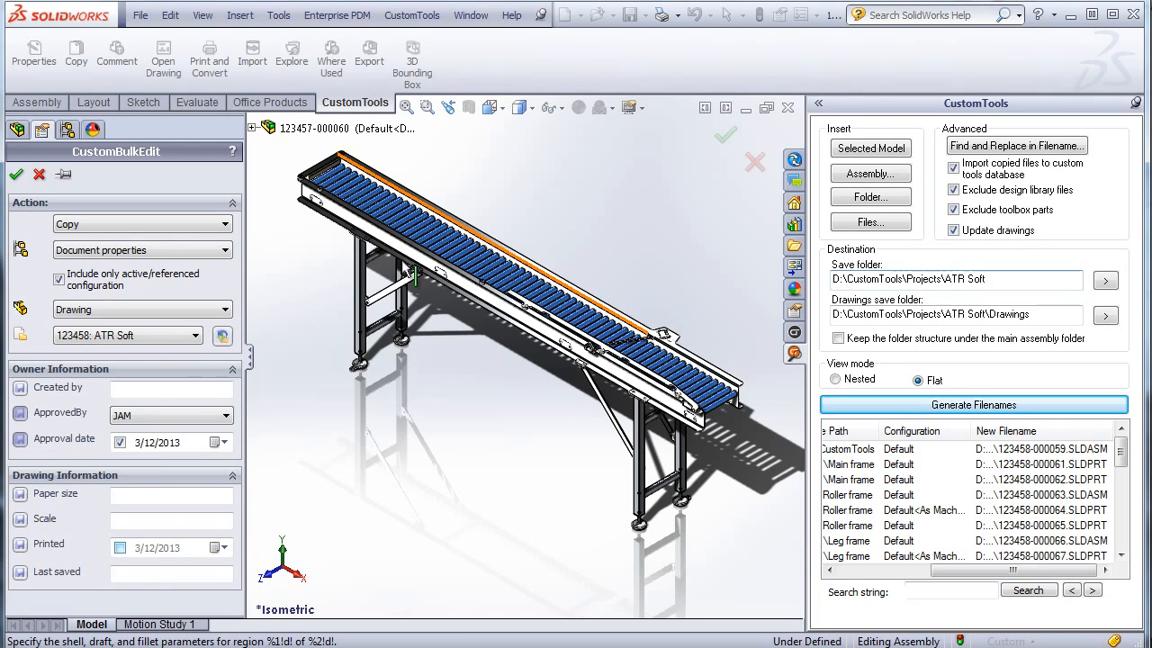
Step: Target project 123457: CustomTools, keep the main assembly folder structure, and regenerate filenames
click(213, 334)
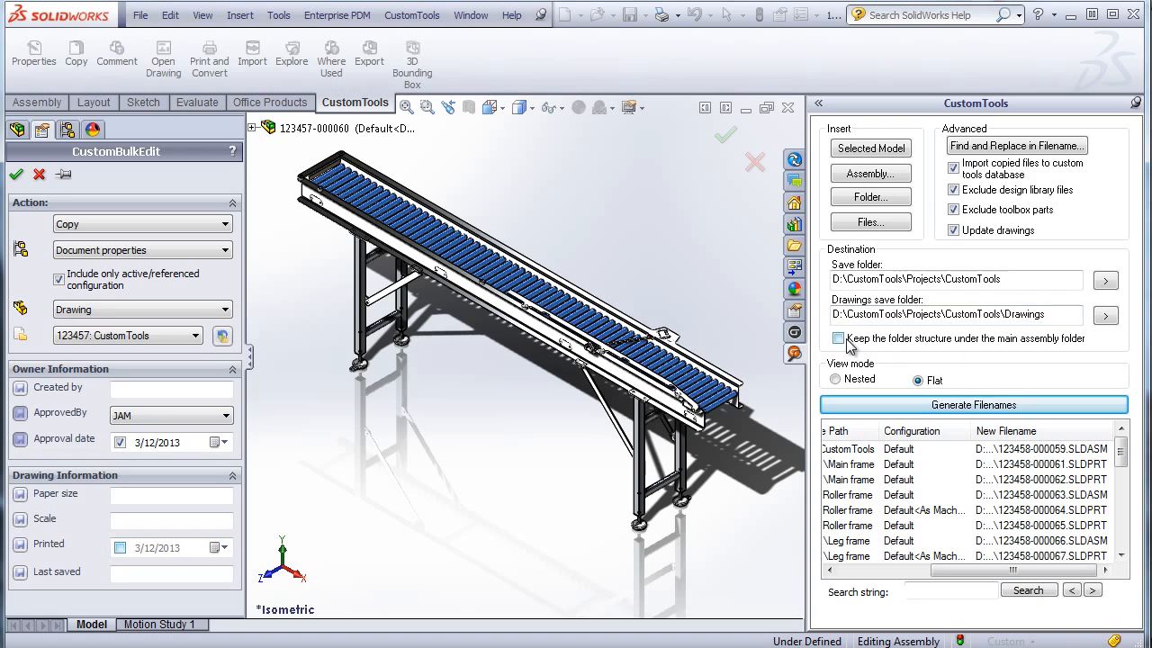
click(837, 337)
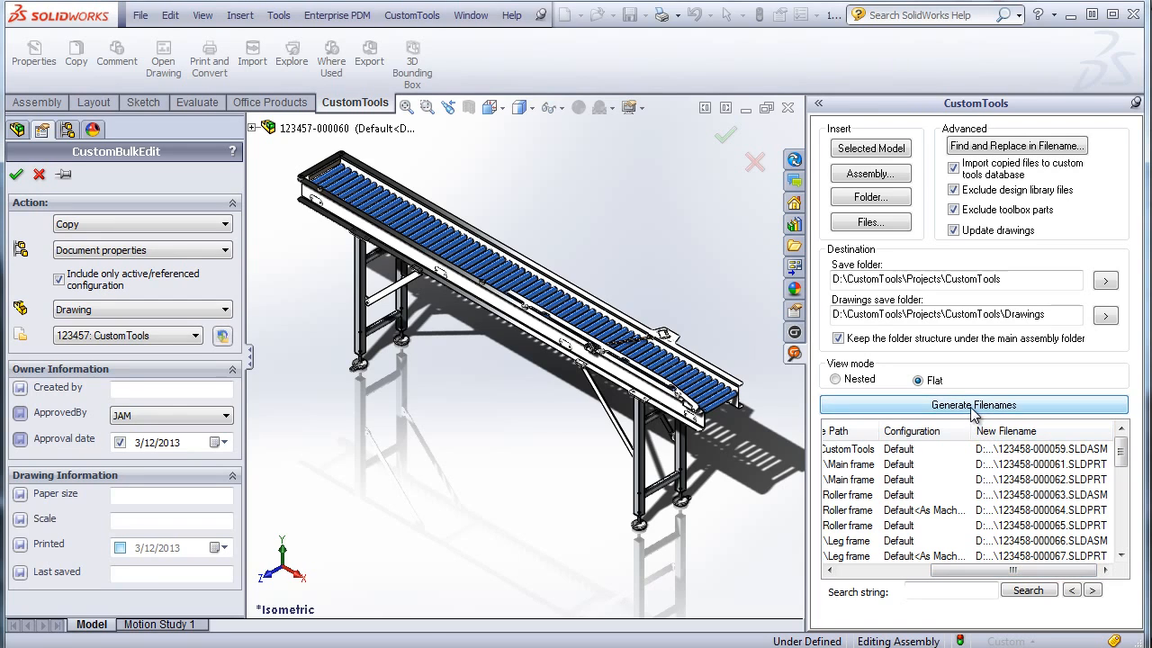
click(973, 404)
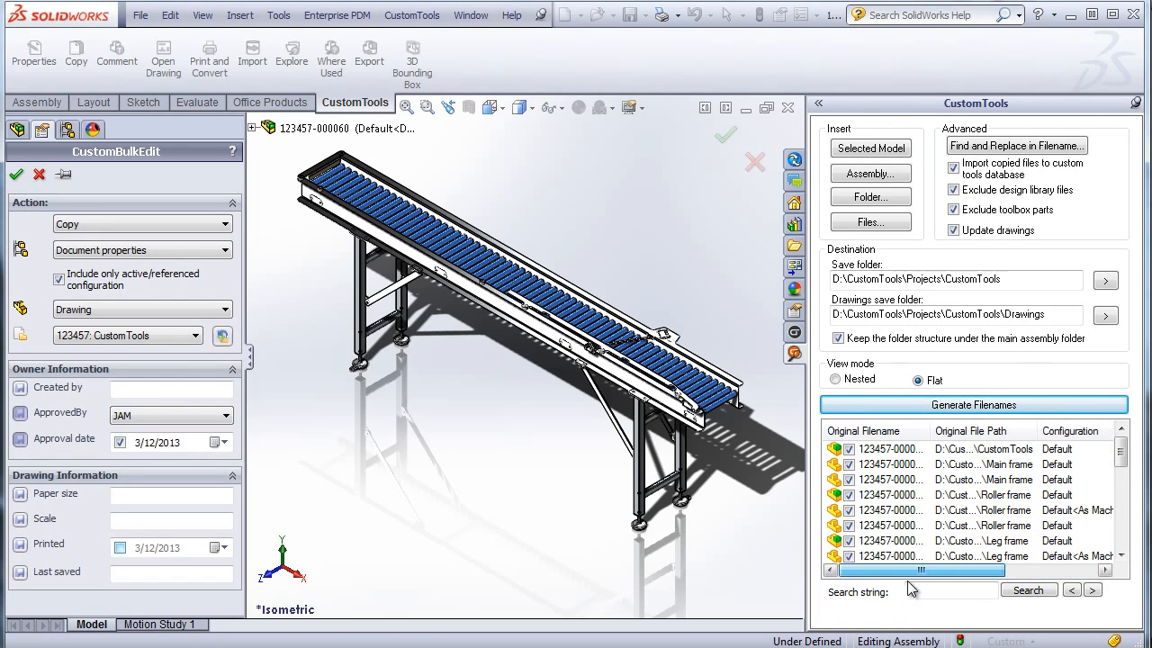
mouse_move(850, 402)
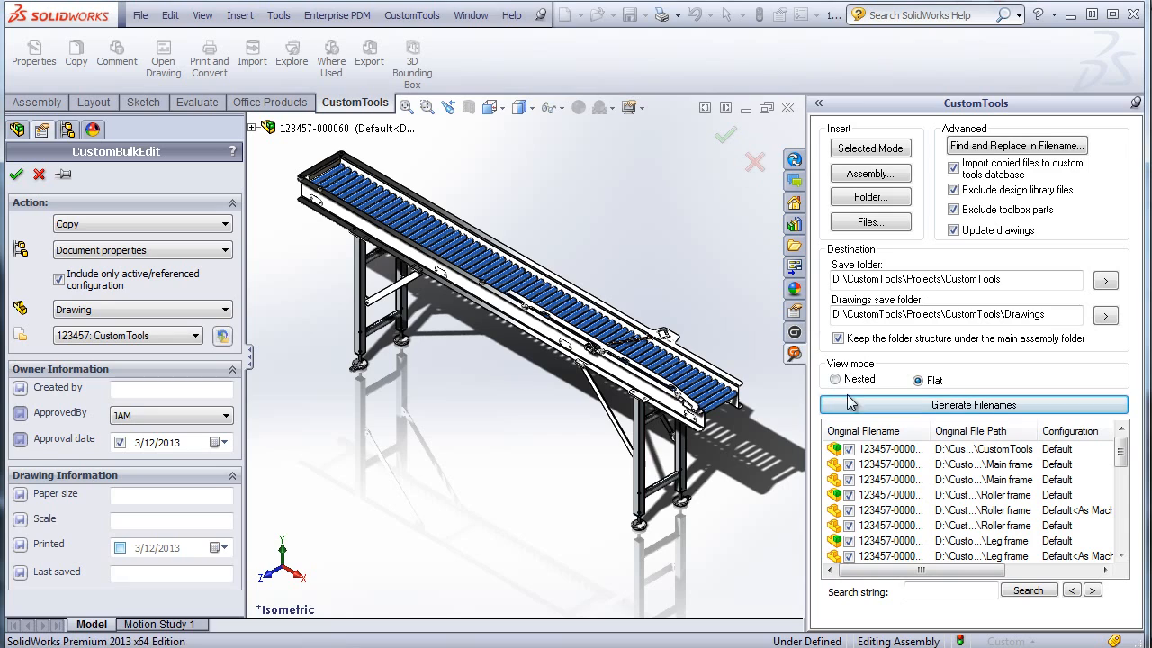
Step: Show files in Nested view, run the bulk copy, and open the copied documents
click(834, 379)
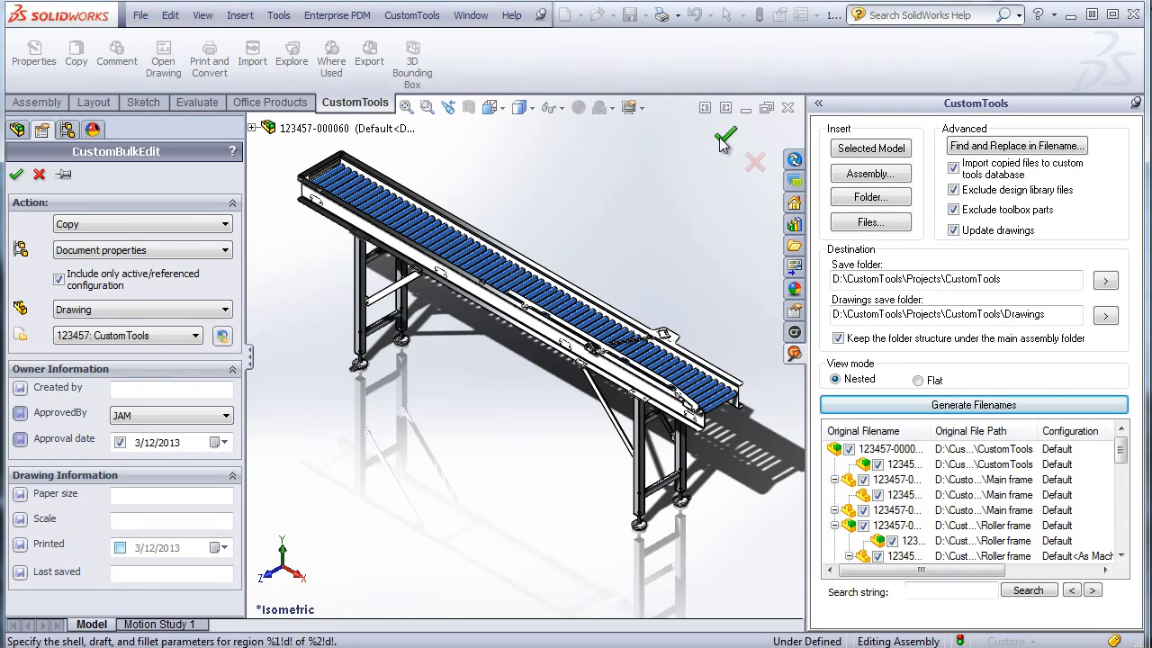
click(17, 173)
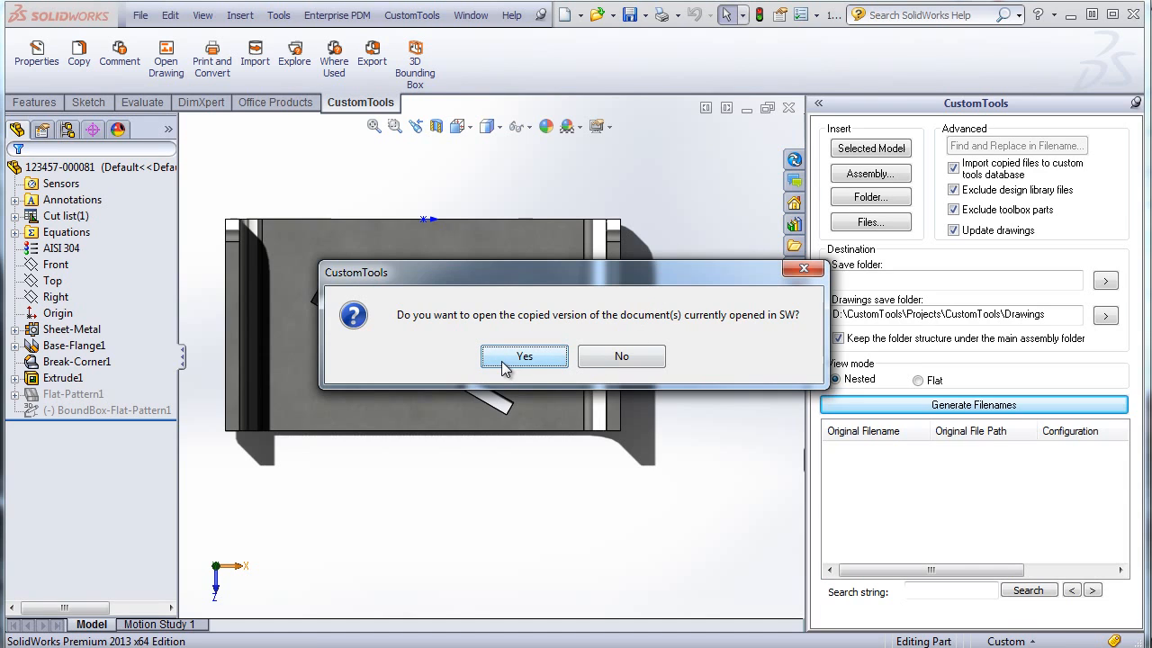
click(524, 356)
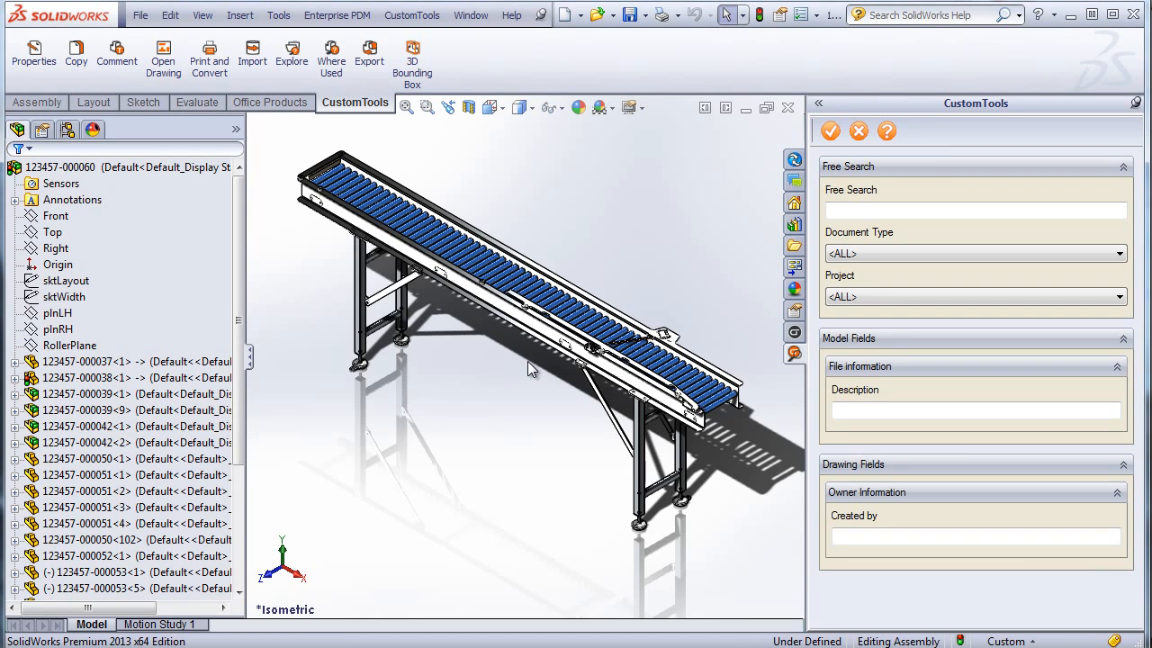